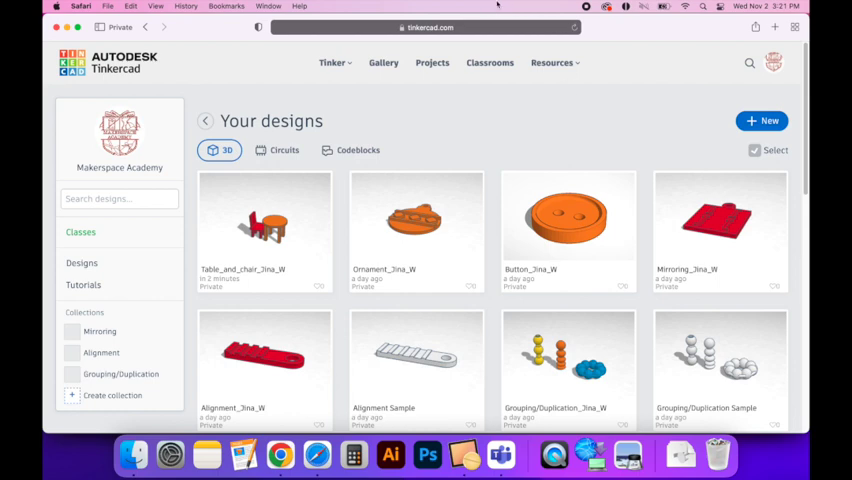
pyautogui.moveTo(172, 36)
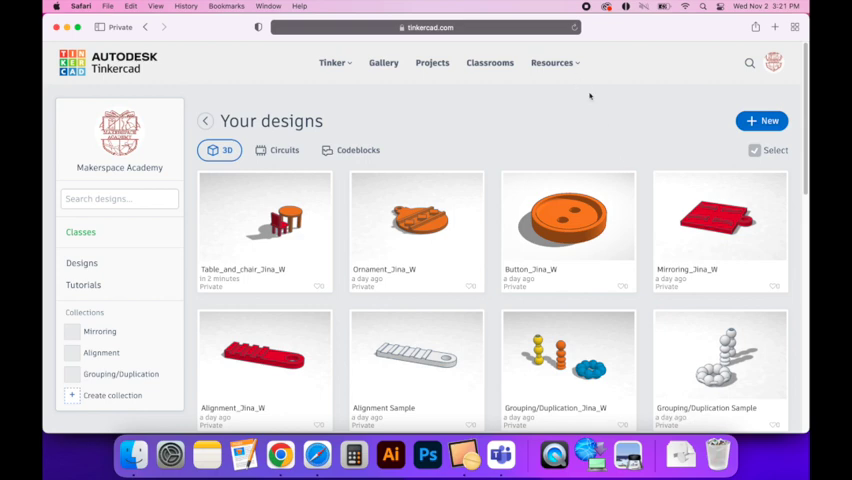
pyautogui.moveTo(596, 103)
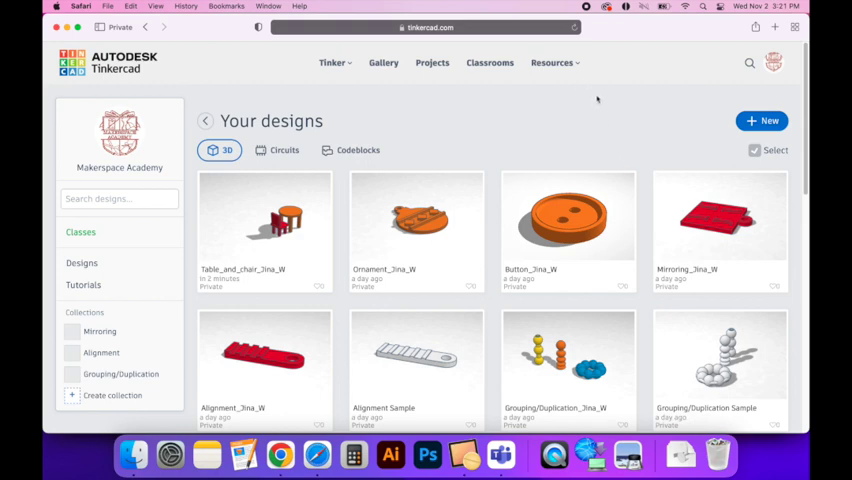
pyautogui.moveTo(655, 89)
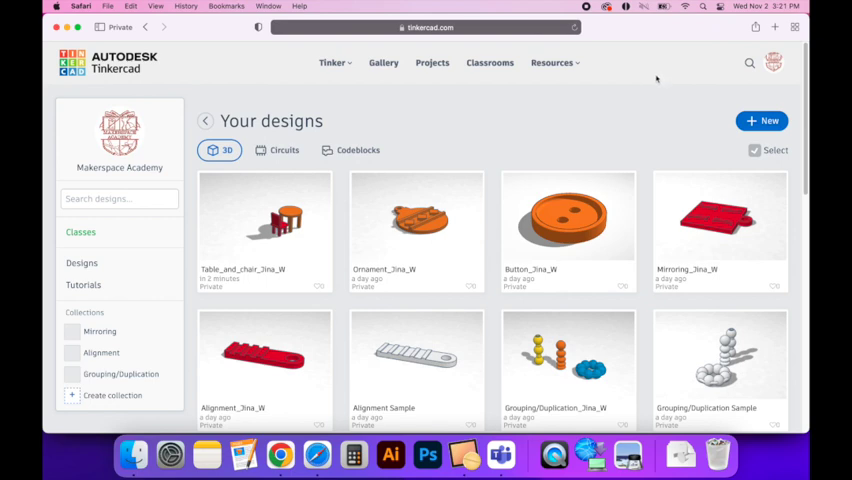
pyautogui.moveTo(579, 98)
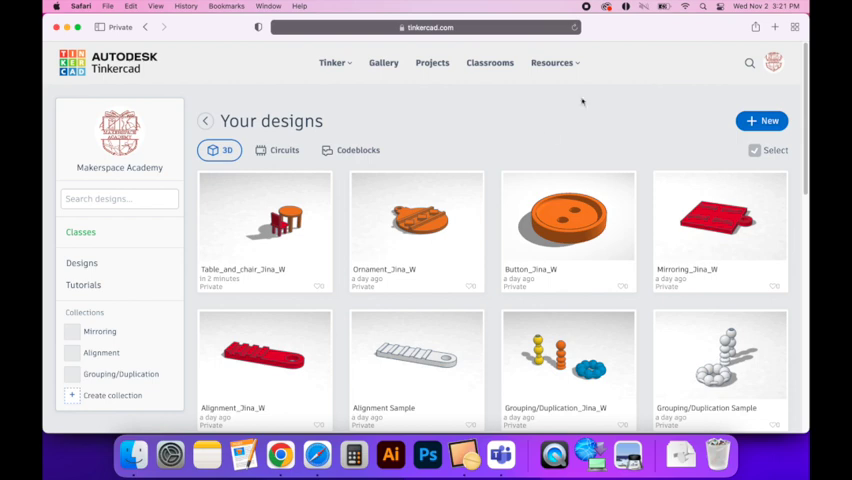
pyautogui.moveTo(568, 220)
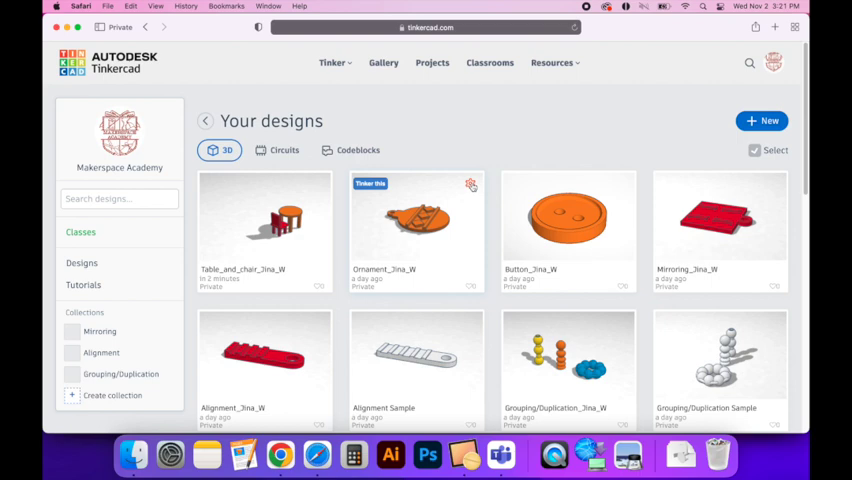
# Open the Ornament_Jina_W design details, view its download formats, then dismiss them.
pyautogui.click(416, 230)
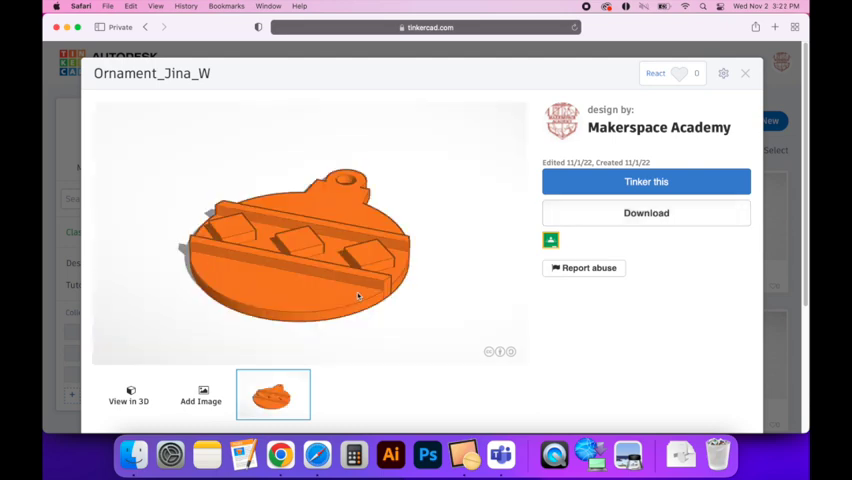
pyautogui.moveTo(447, 278)
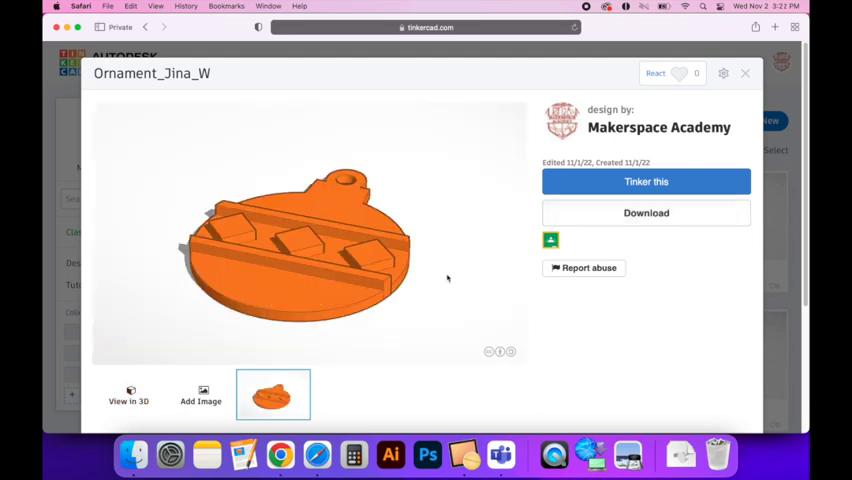
pyautogui.moveTo(646, 212)
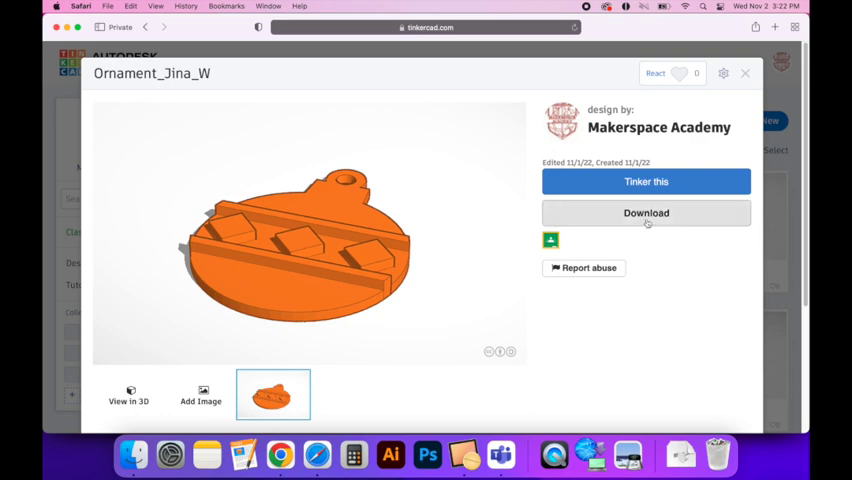
pyautogui.click(646, 212)
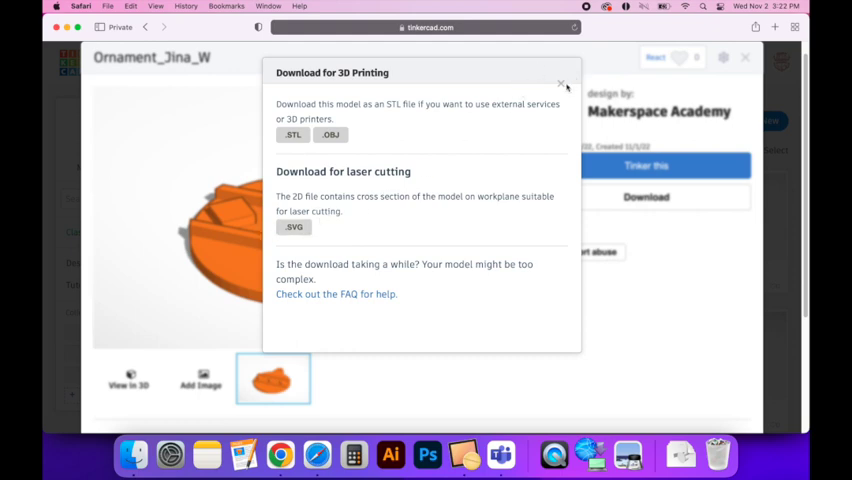
pyautogui.click(561, 82)
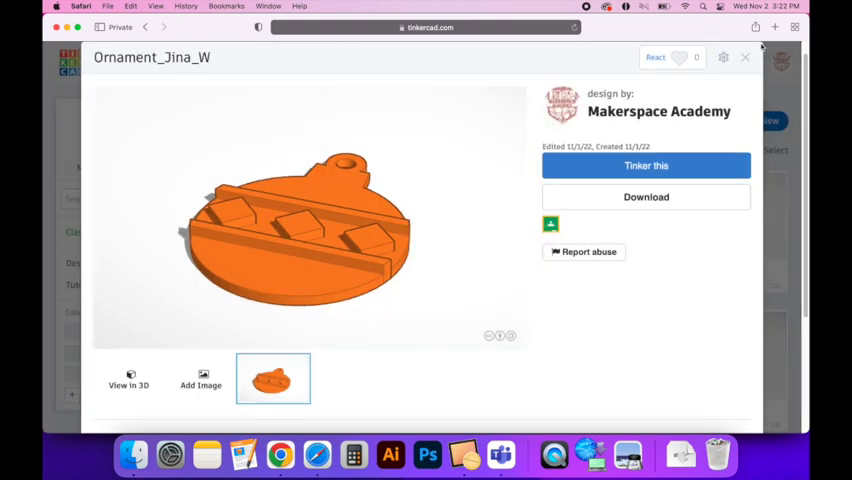
pyautogui.moveTo(646, 166)
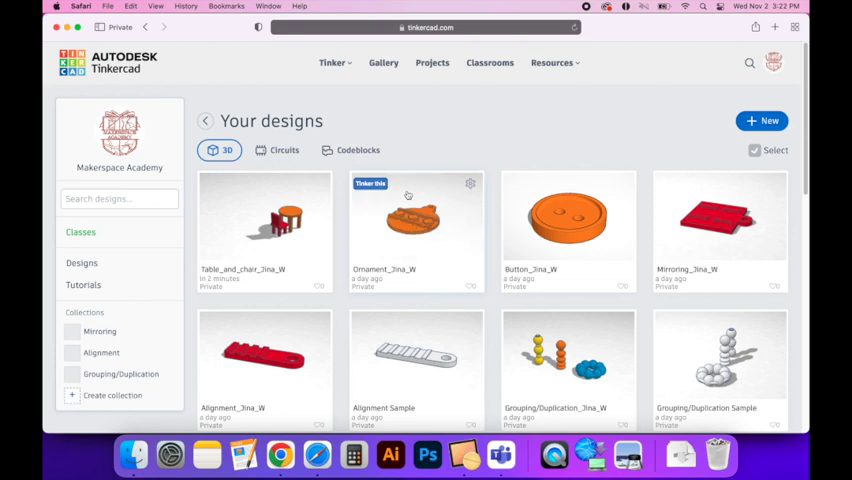
# Reopen the ornament's details and choose Tinker this to edit it.
pyautogui.click(408, 220)
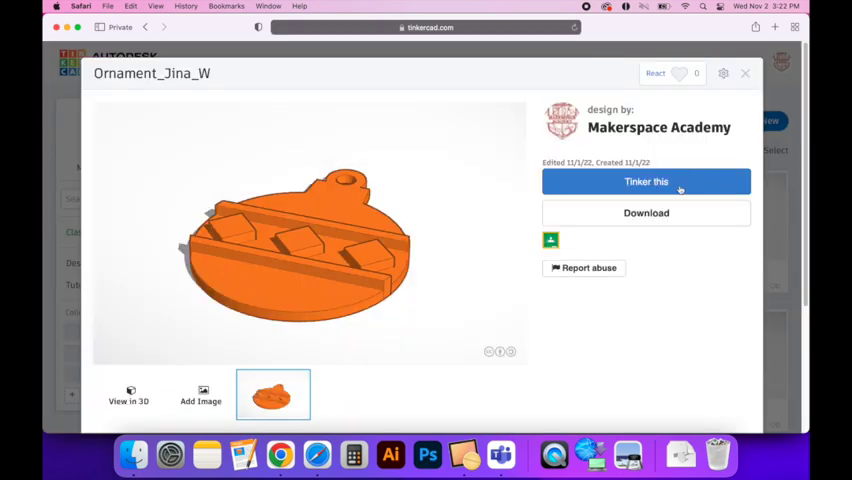
pyautogui.click(646, 181)
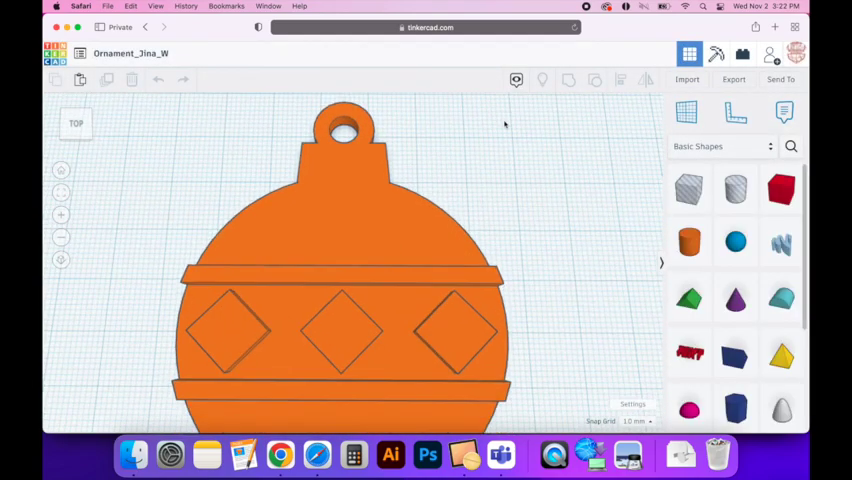
pyautogui.scroll(-3)
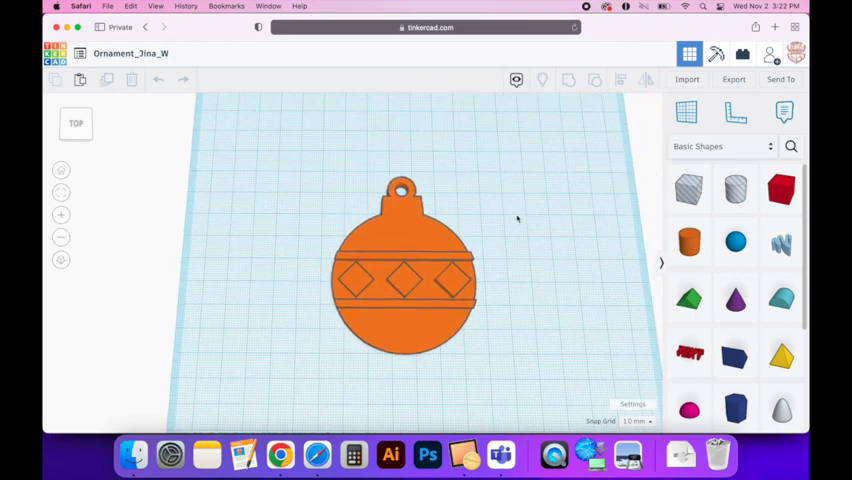
pyautogui.moveTo(521, 167)
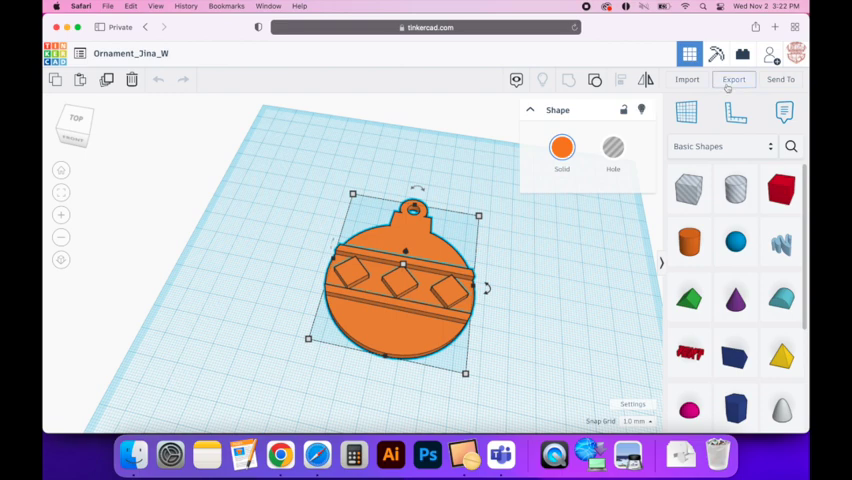
# Open and close the Export and Send To panels, then reopen the ornament's Export choices.
pyautogui.click(734, 79)
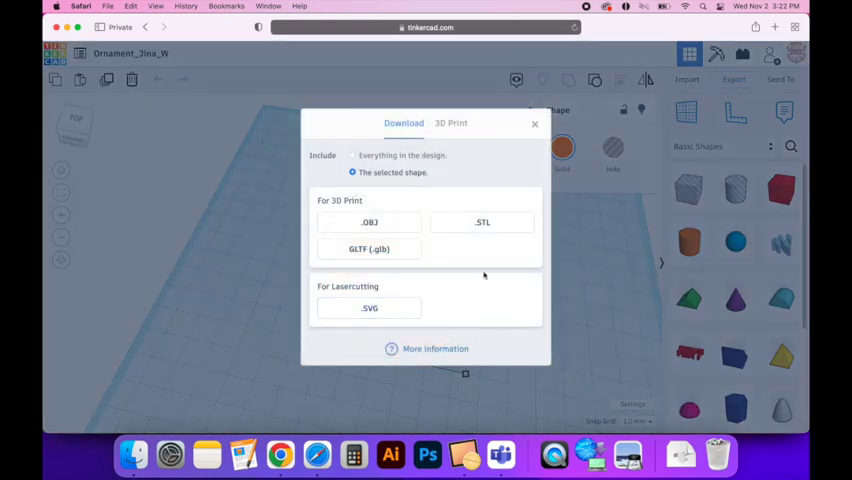
pyautogui.click(534, 123)
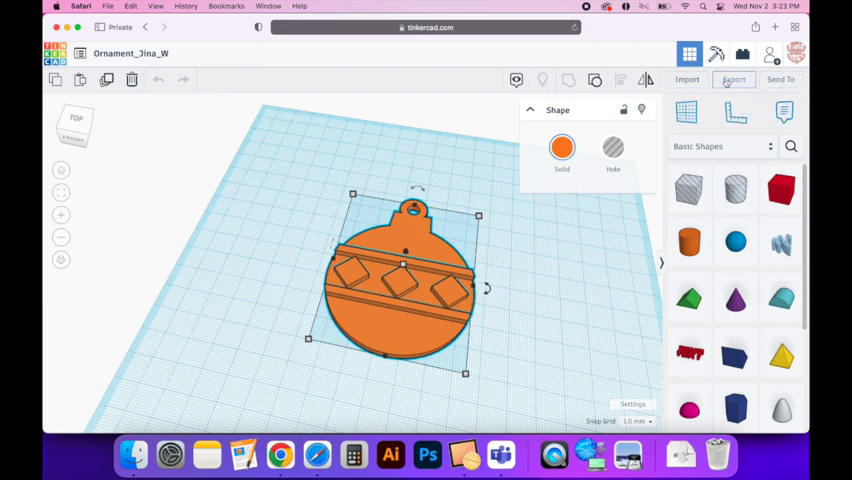
pyautogui.click(781, 79)
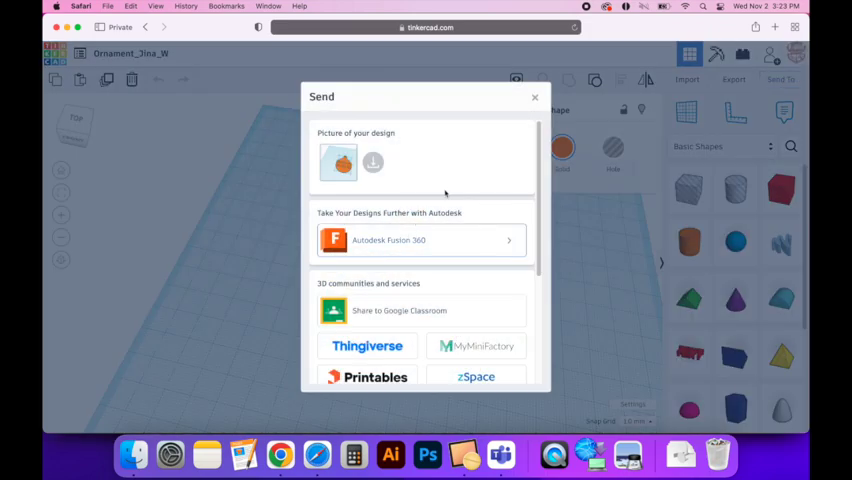
pyautogui.scroll(-3)
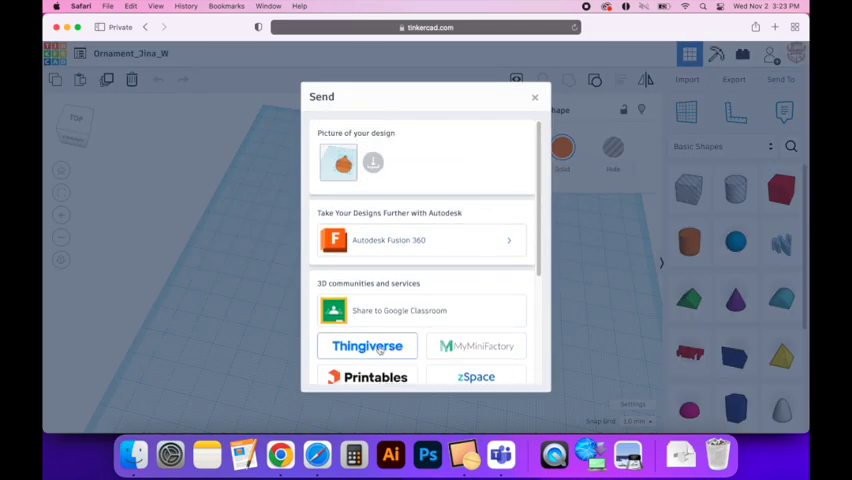
pyautogui.click(534, 98)
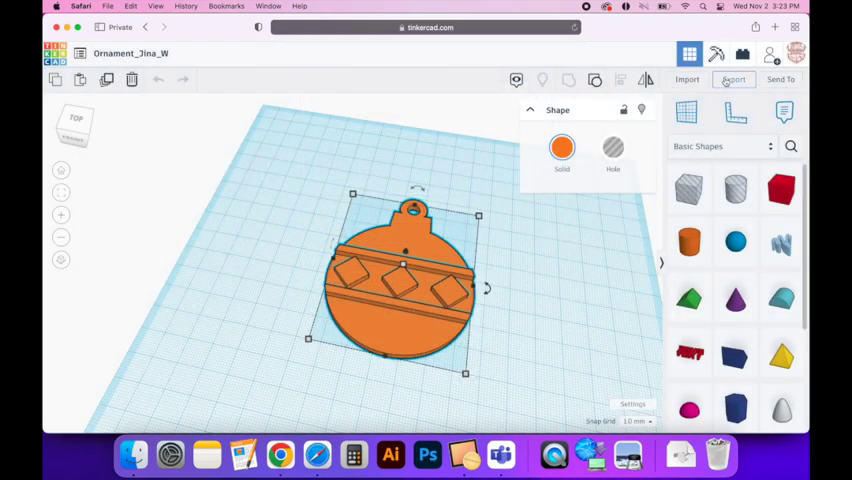
pyautogui.click(733, 79)
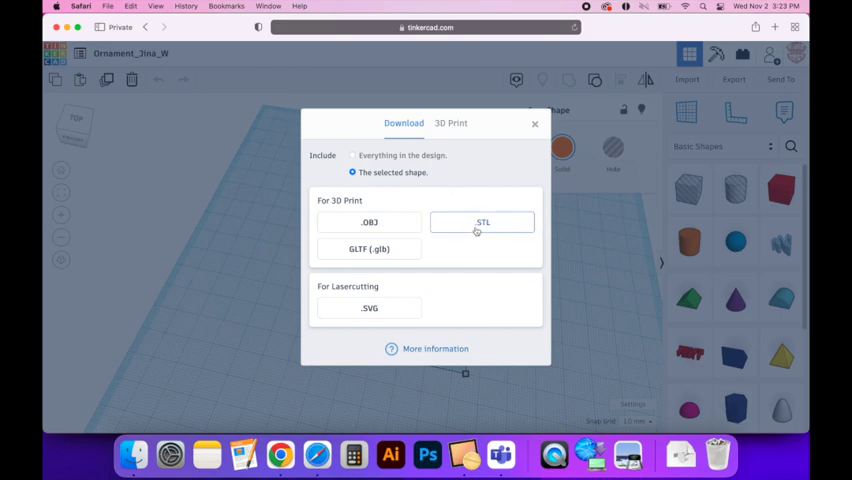
# Download the ornament as .STL and allow Safari's download prompt.
pyautogui.click(482, 222)
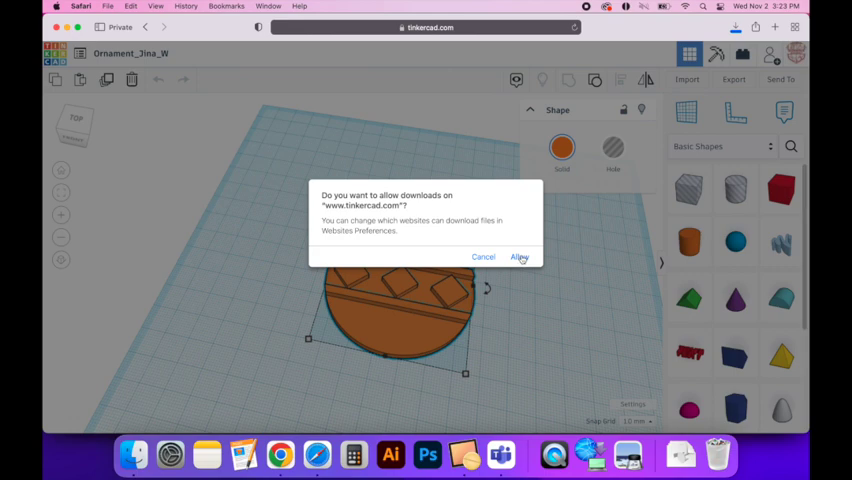
pyautogui.click(519, 257)
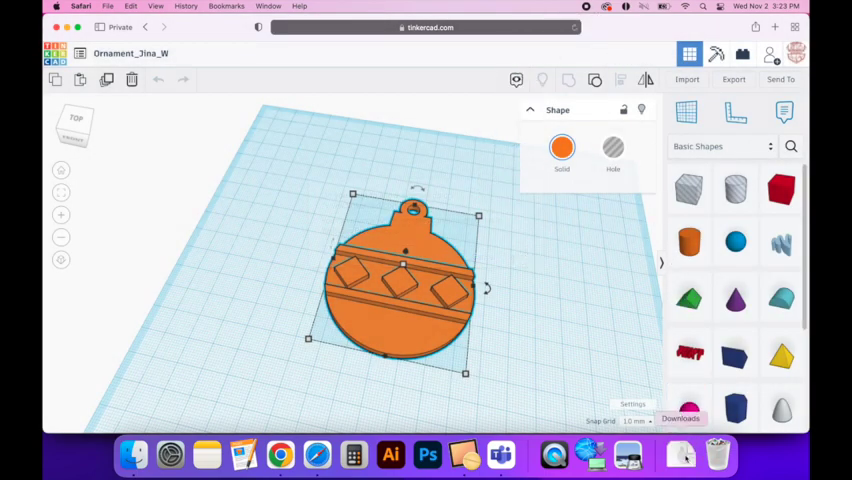
pyautogui.click(677, 455)
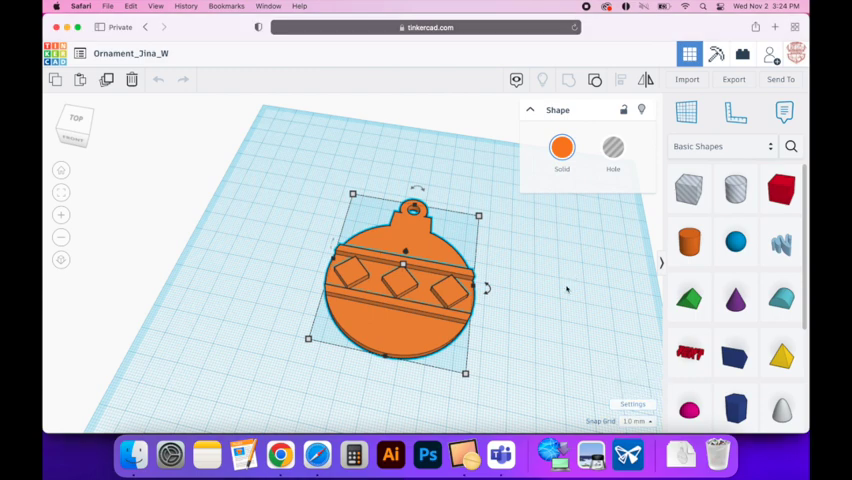
pyautogui.click(566, 290)
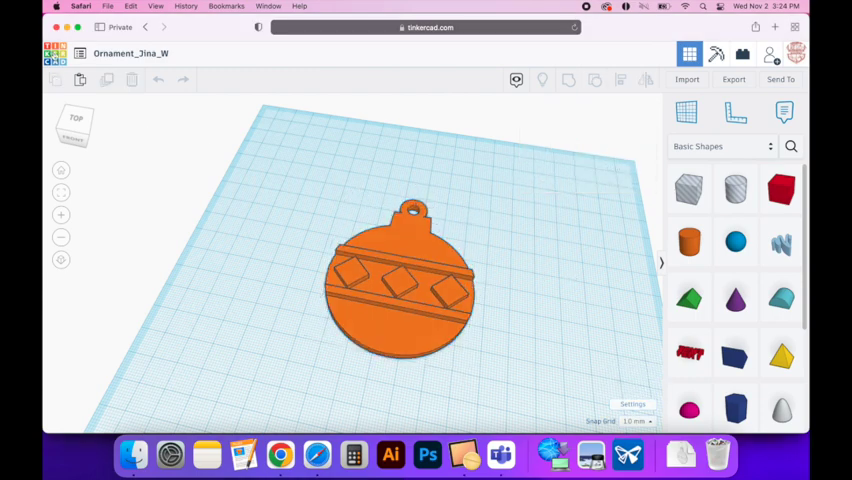
pyautogui.moveTo(50, 54)
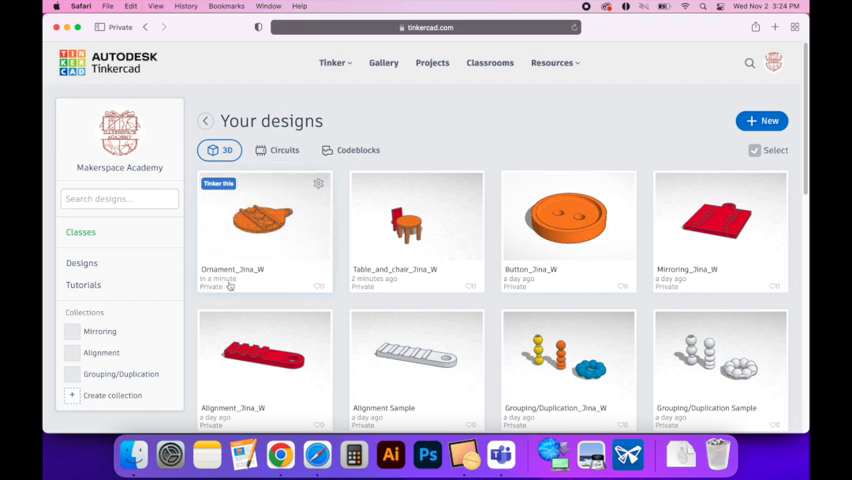
pyautogui.moveTo(423, 230)
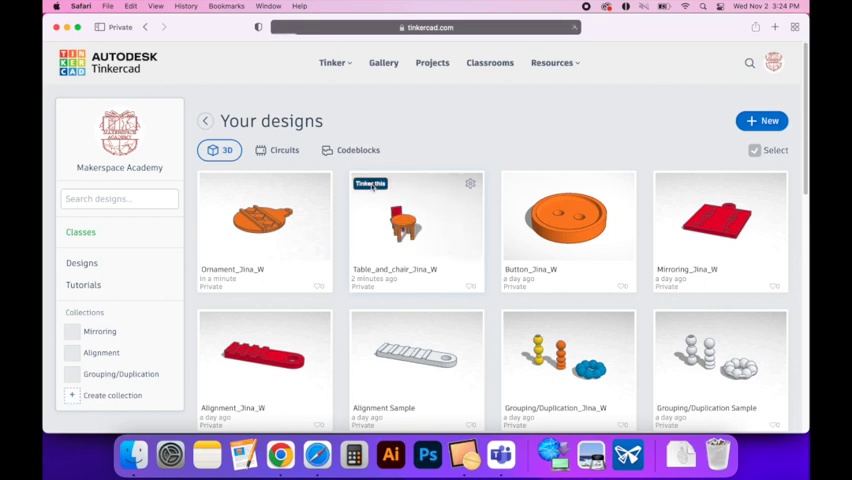
pyautogui.click(415, 225)
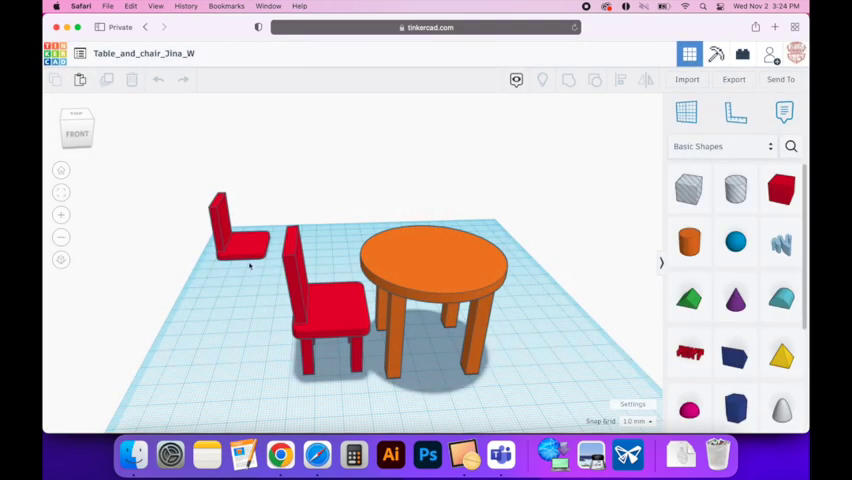
pyautogui.click(236, 228)
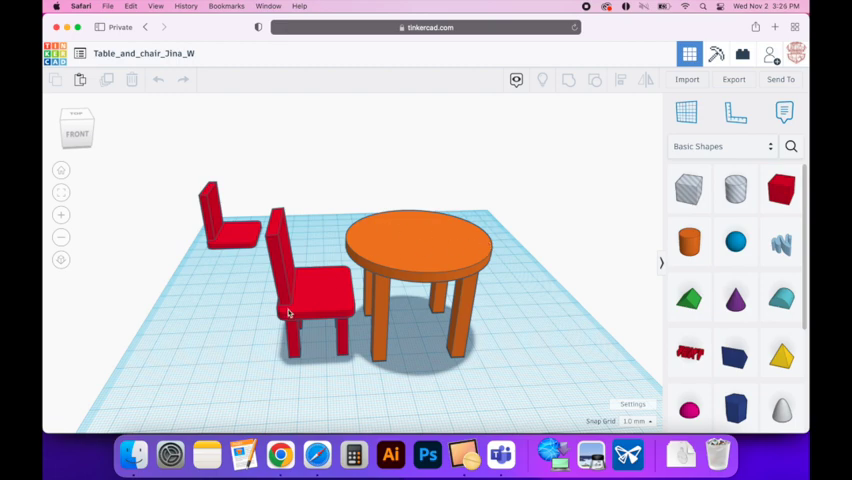
pyautogui.click(417, 245)
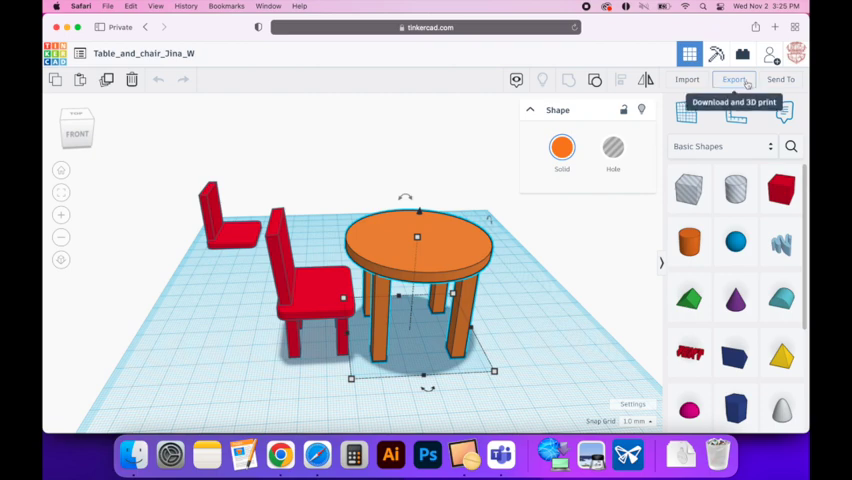
# Open the selected table's download options, then close them without exporting.
pyautogui.click(732, 79)
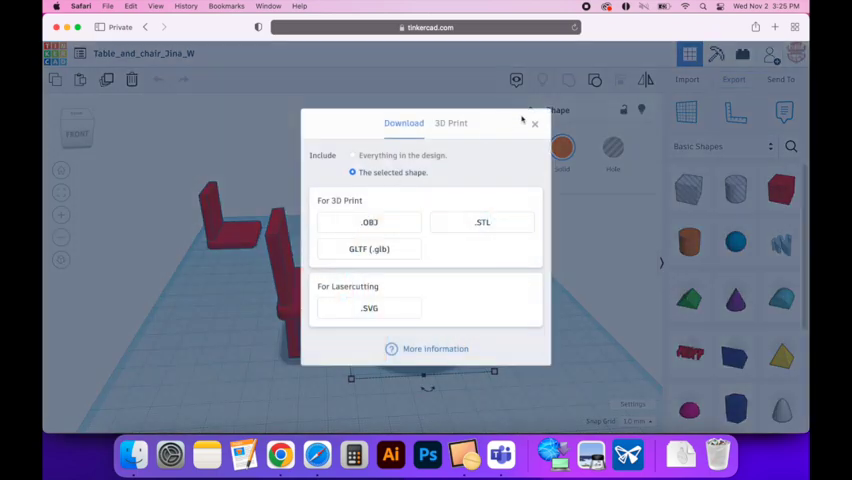
pyautogui.click(534, 123)
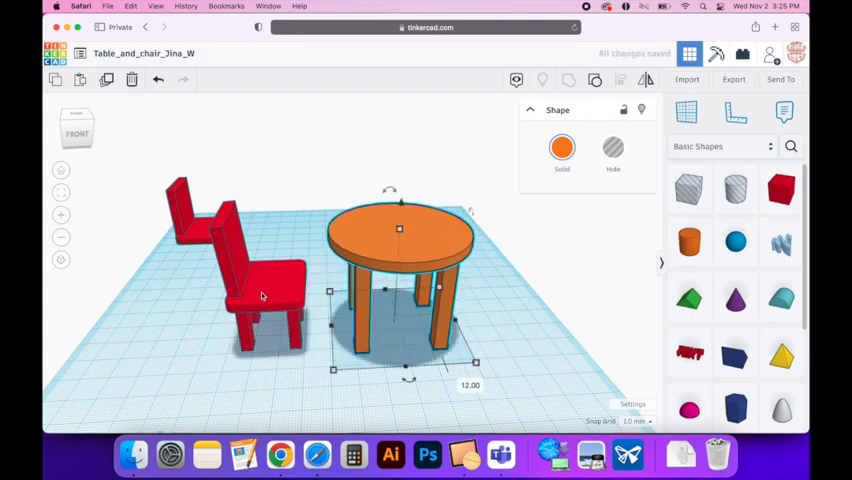
pyautogui.moveTo(444, 233)
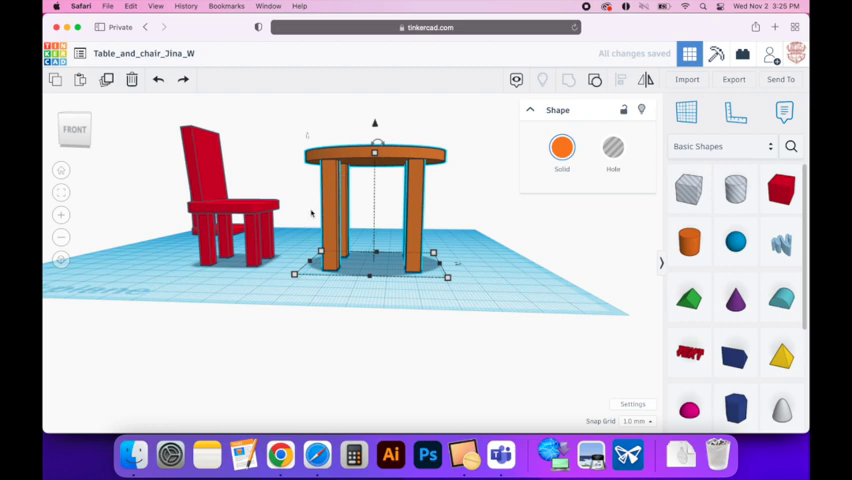
pyautogui.moveTo(330, 270)
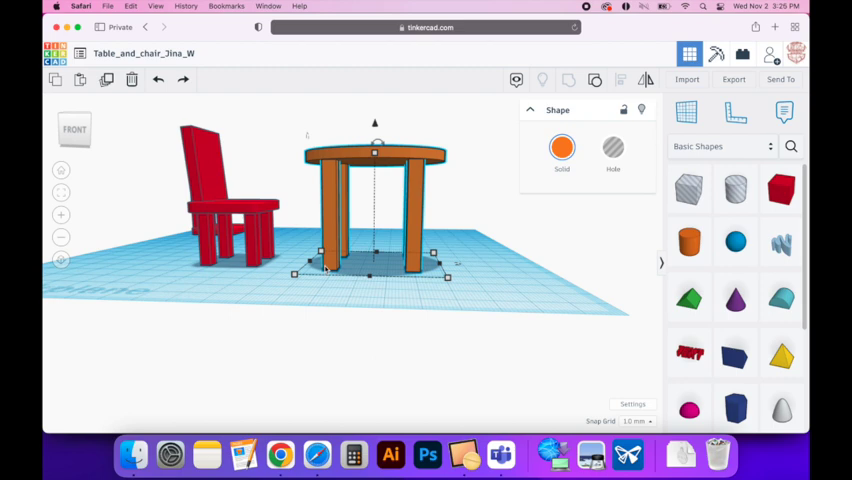
pyautogui.moveTo(335, 260)
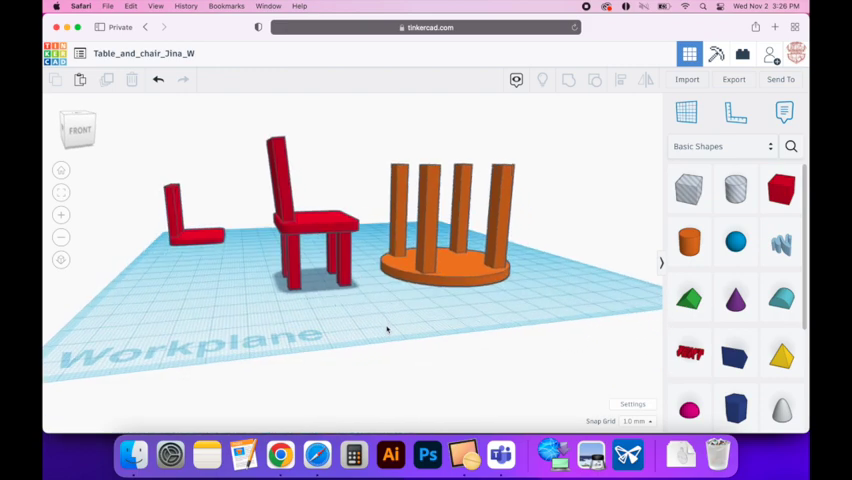
pyautogui.click(310, 210)
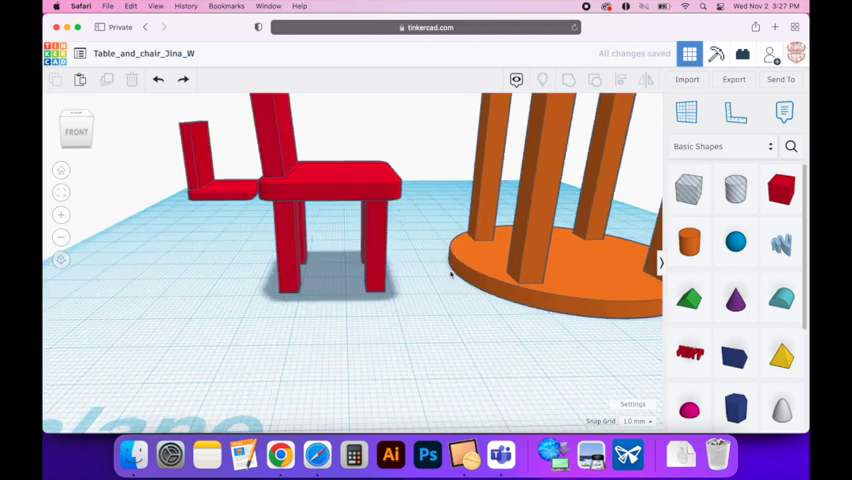
pyautogui.moveTo(450, 275); pyautogui.dragTo(475, 315)
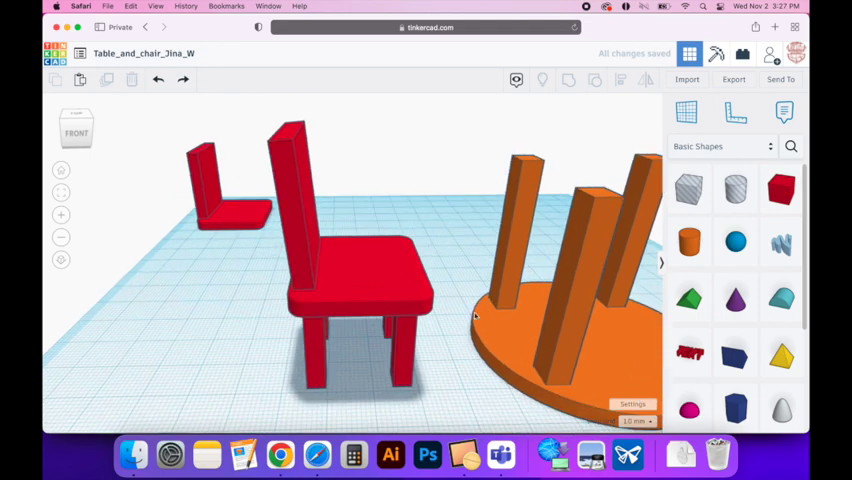
pyautogui.moveTo(475, 315); pyautogui.dragTo(357, 346)
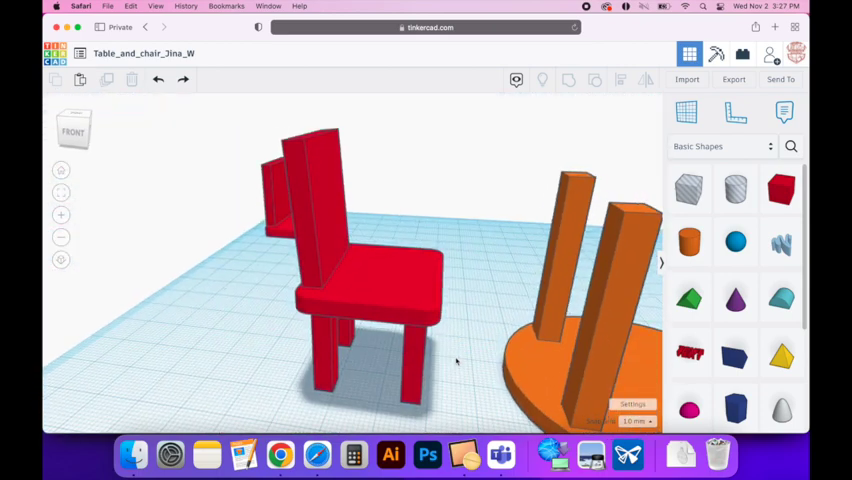
pyautogui.moveTo(410, 292)
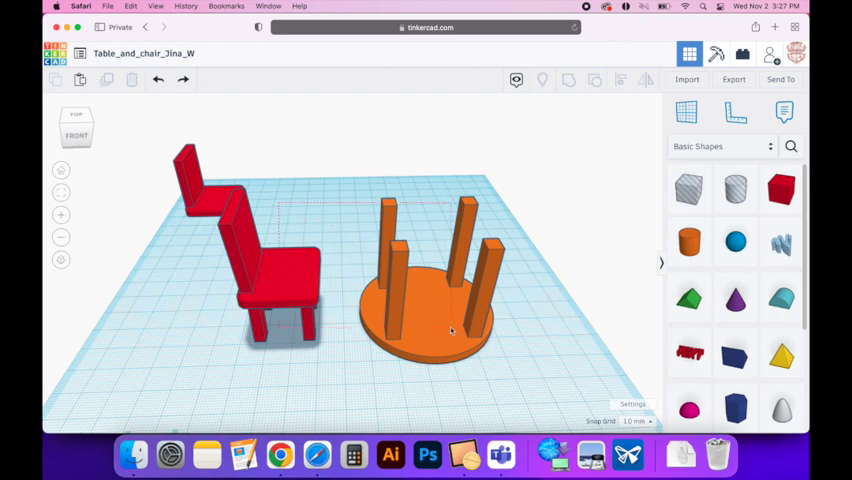
# Select the upside-down table and stretch the new cylinder into a wide disc.
pyautogui.click(450, 330)
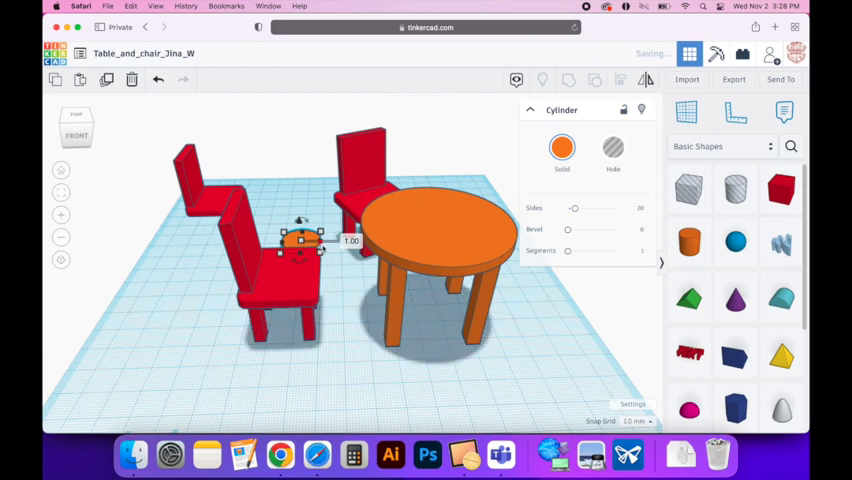
pyautogui.moveTo(300, 240); pyautogui.dragTo(408, 250)
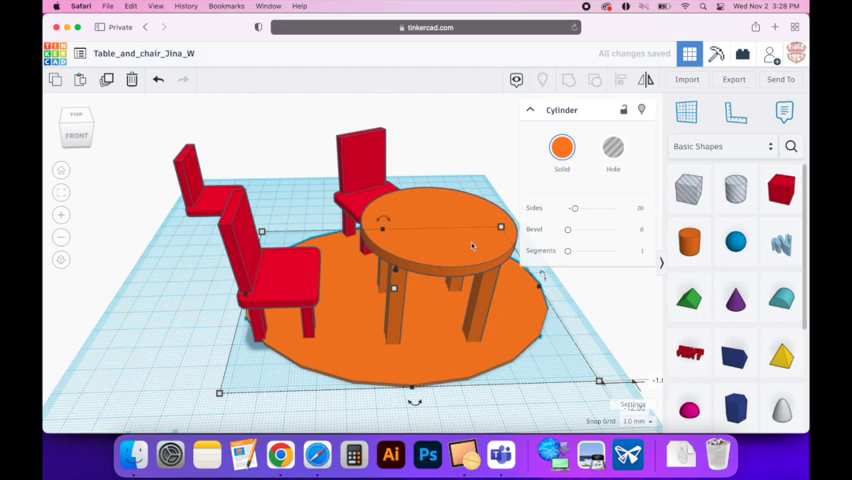
pyautogui.moveTo(470, 244)
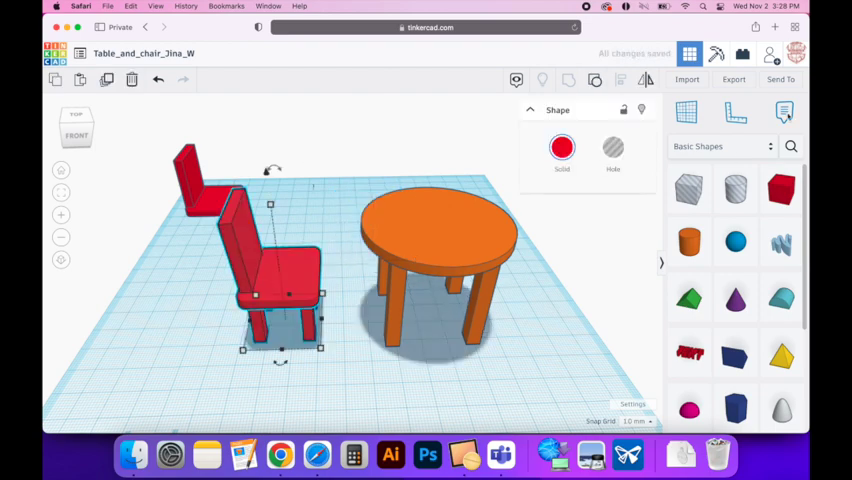
# Export the chair as .STL, then flip the table upside down with Mirror.
pyautogui.click(733, 79)
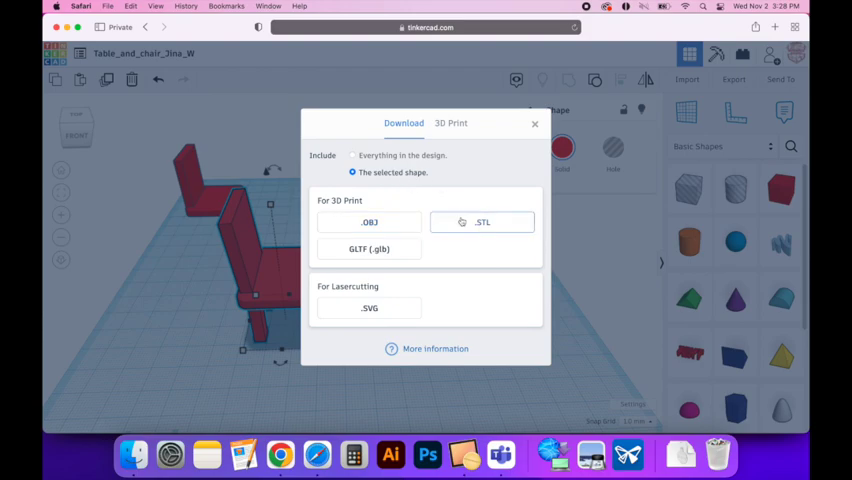
pyautogui.click(481, 221)
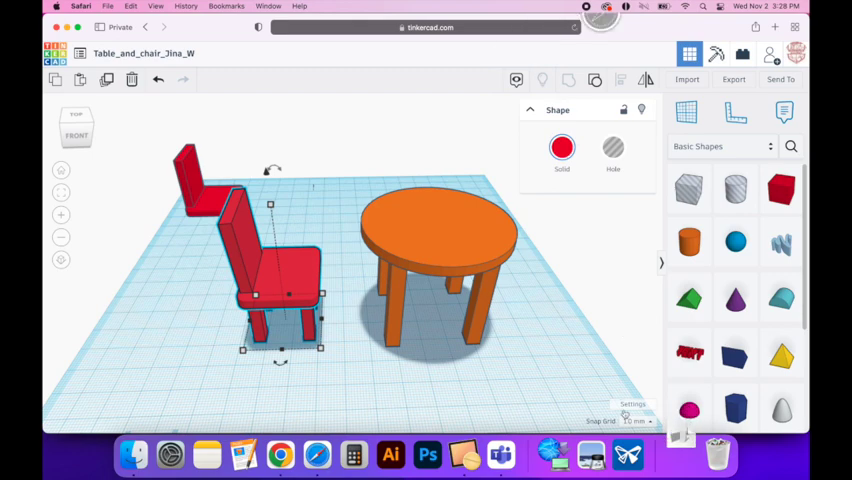
pyautogui.moveTo(608, 370)
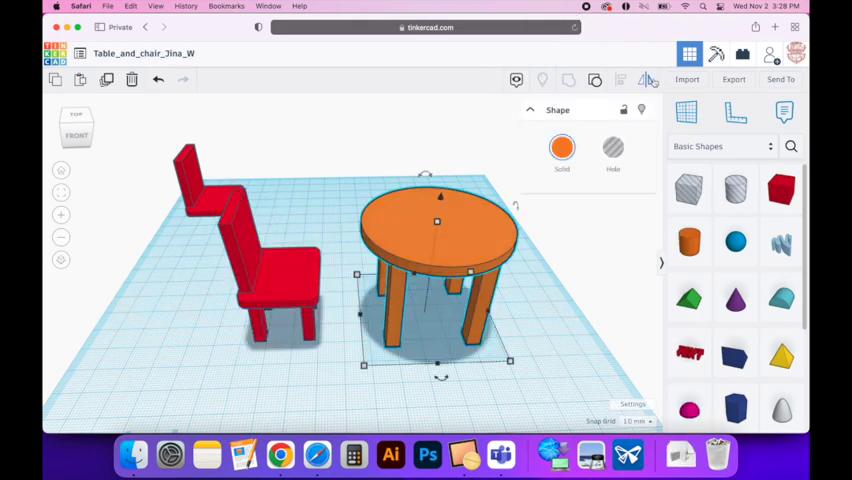
pyautogui.click(545, 310)
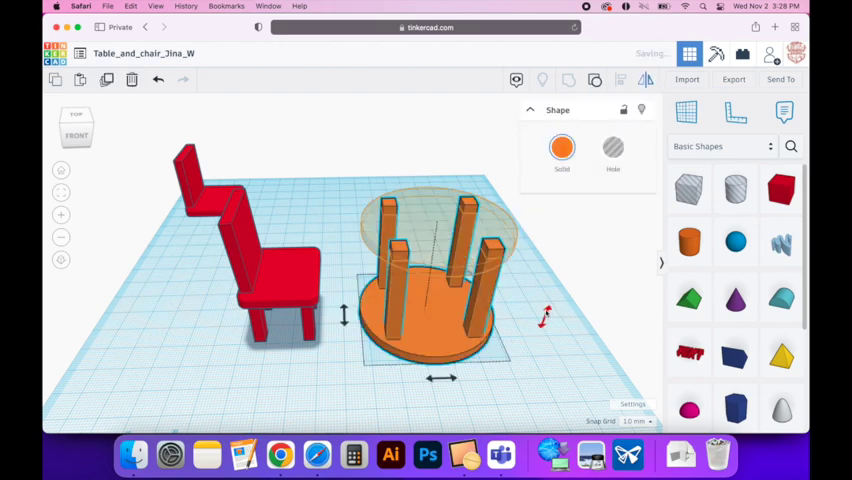
pyautogui.click(733, 79)
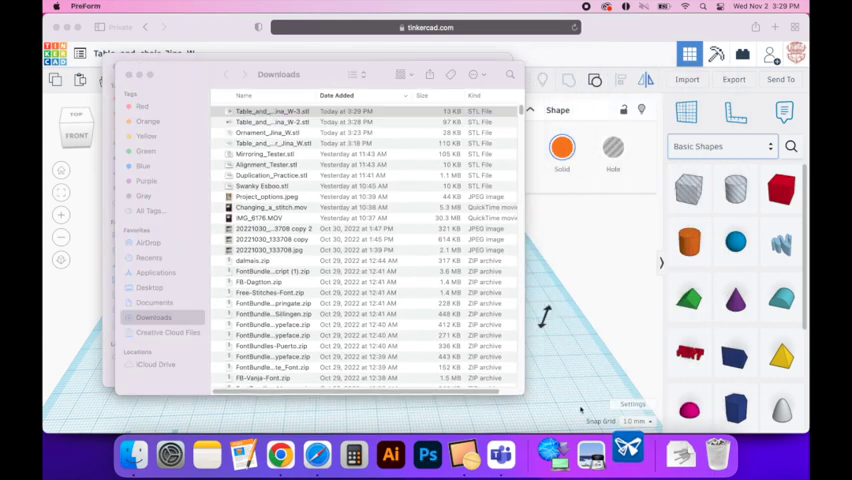
# Open the chair-and-table STL from Downloads in Preview via Action > Open With.
pyautogui.click(290, 110)
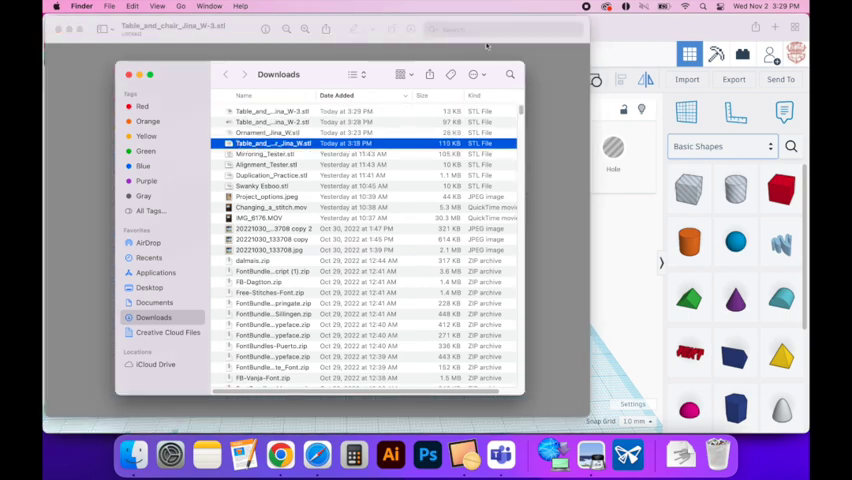
pyautogui.click(474, 74)
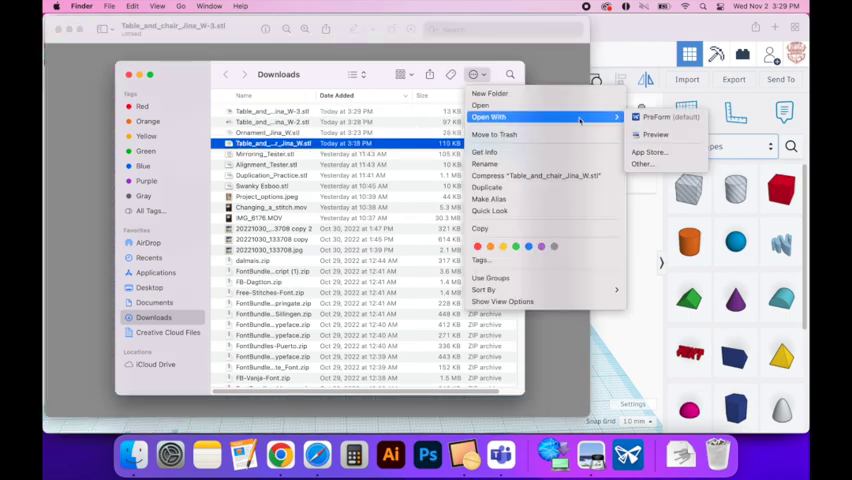
pyautogui.click(655, 133)
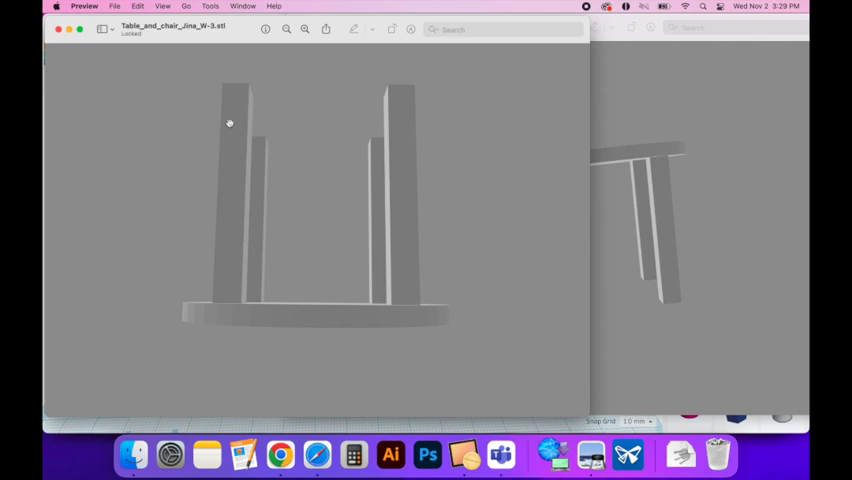
pyautogui.moveTo(283, 453)
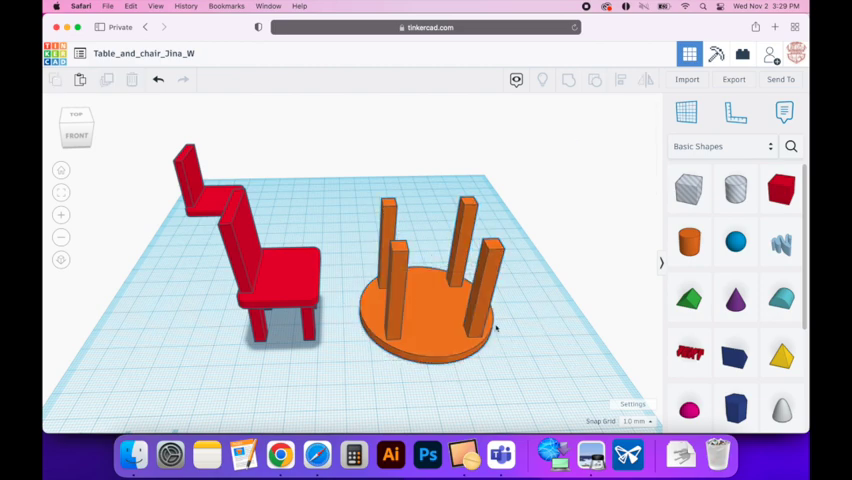
pyautogui.moveTo(442, 316)
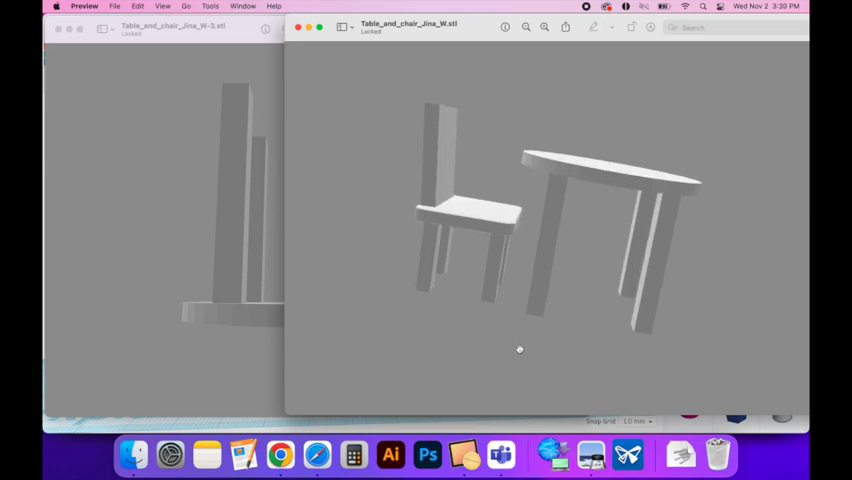
# Rotate the table model in Preview, tilting it and viewing it from below.
pyautogui.moveTo(519, 348); pyautogui.dragTo(565, 166)
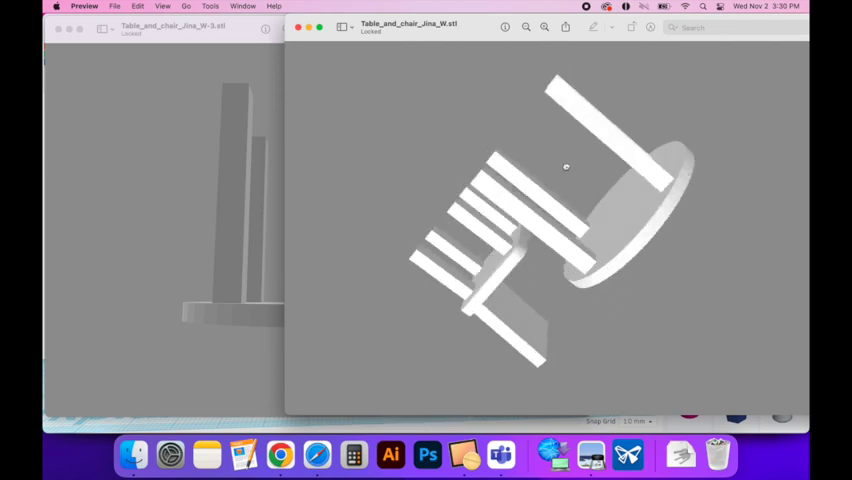
pyautogui.moveTo(565, 166); pyautogui.dragTo(463, 158)
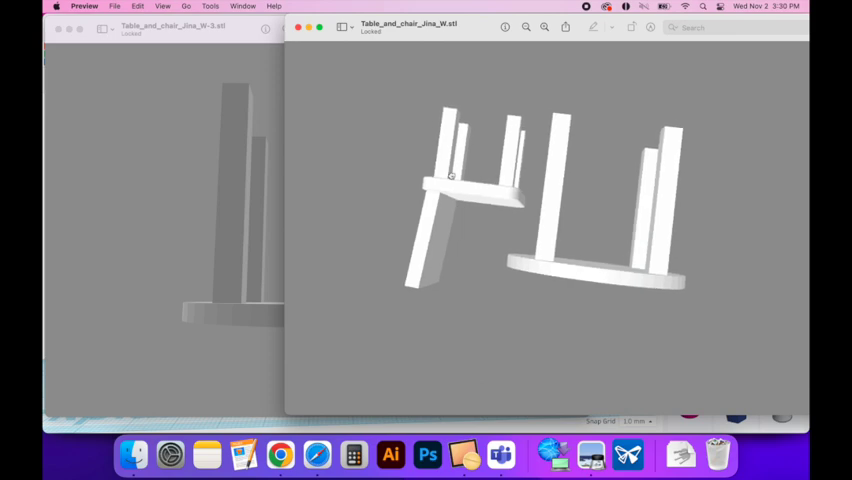
pyautogui.moveTo(466, 270)
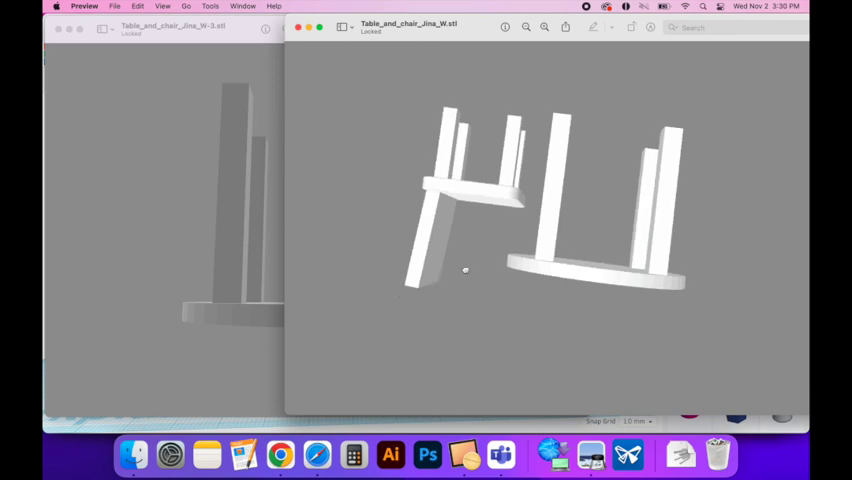
pyautogui.moveTo(465, 270); pyautogui.dragTo(425, 331)
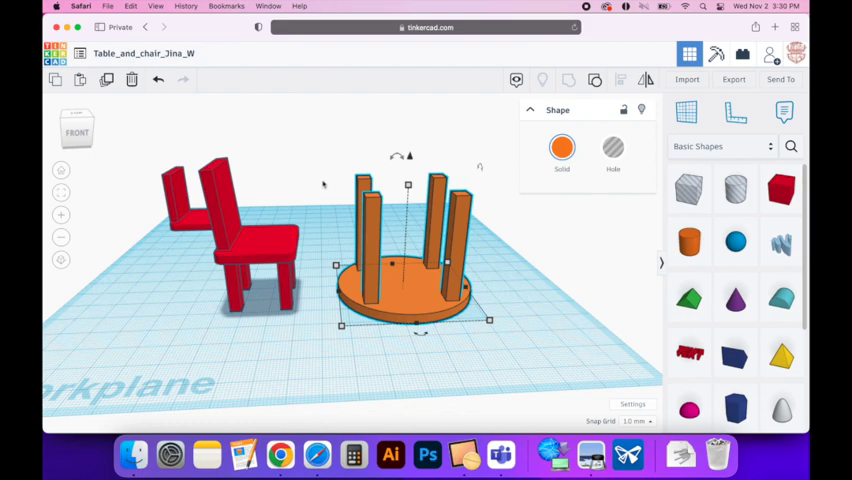
pyautogui.moveTo(330, 189)
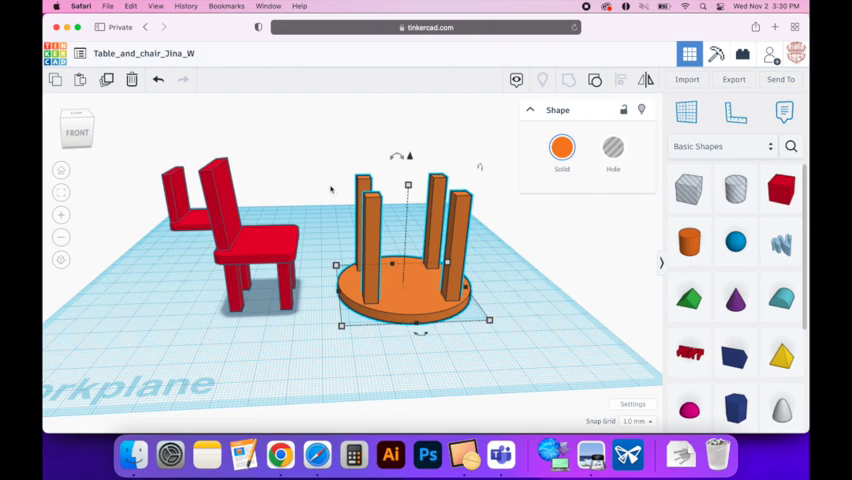
pyautogui.moveTo(320, 185)
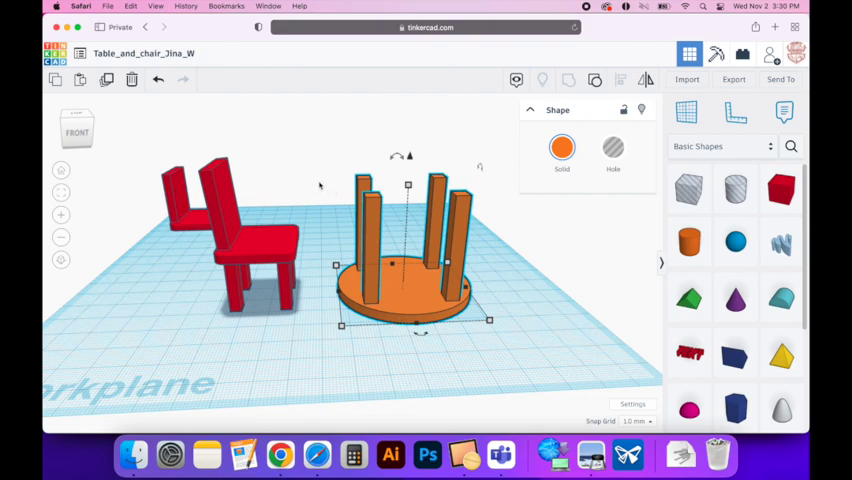